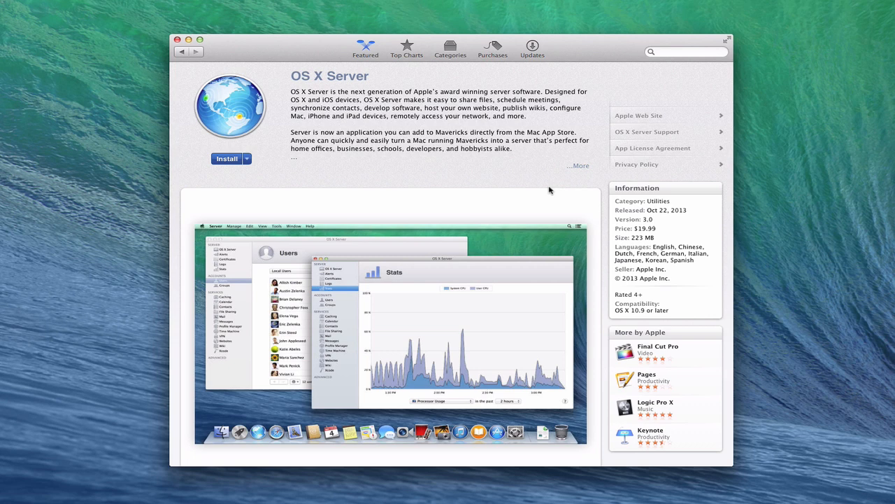
{"action": "mouse_move", "coordinate": [493, 190]}
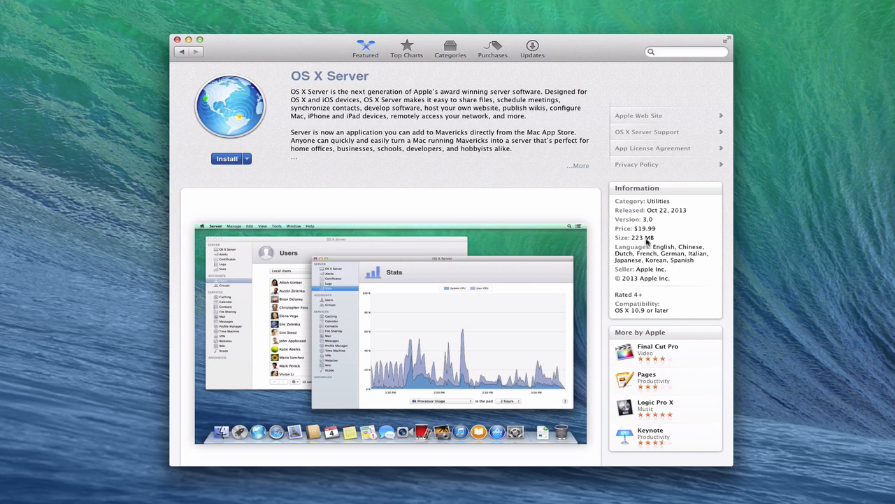
{"action": "mouse_move", "coordinate": [645, 238]}
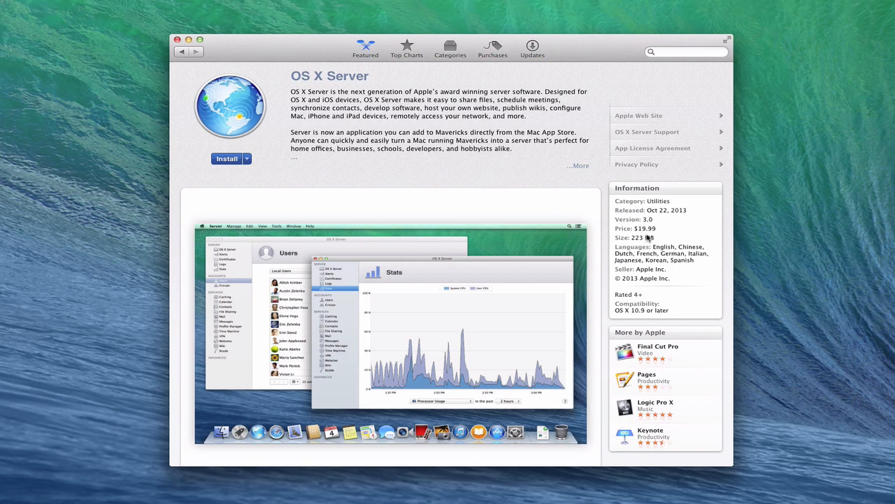
{"action": "mouse_move", "coordinate": [650, 228]}
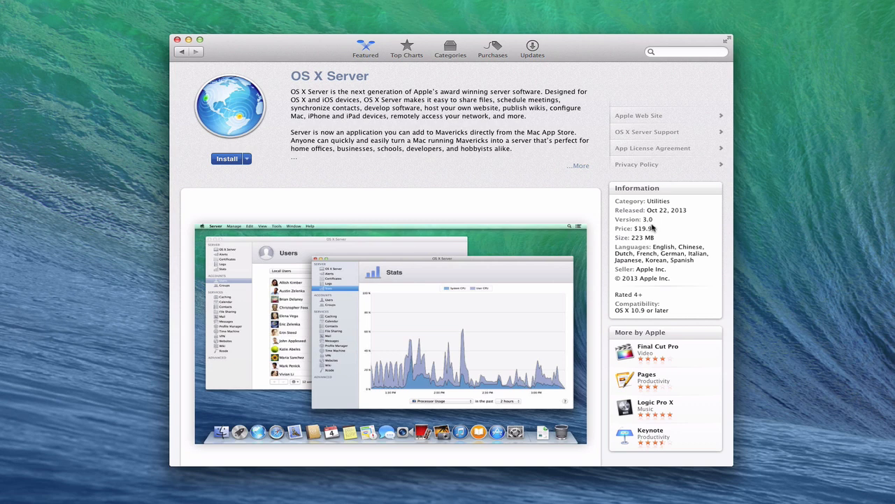
{"action": "mouse_move", "coordinate": [665, 216]}
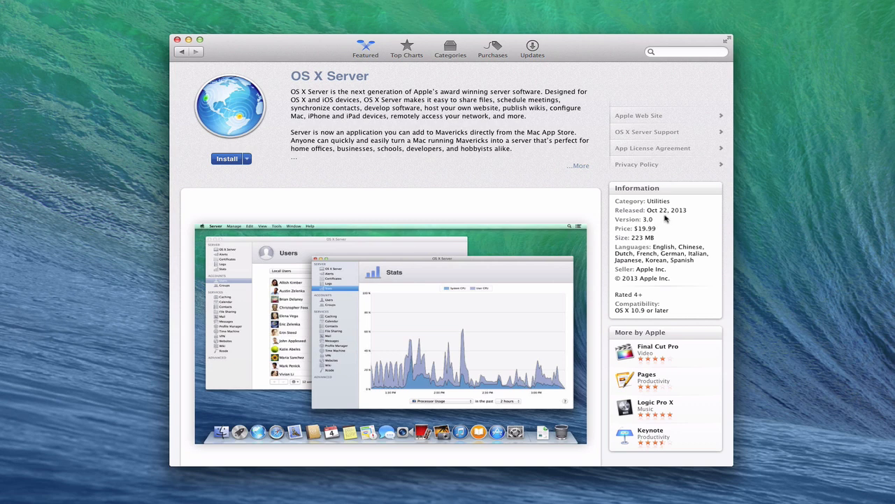
{"action": "mouse_move", "coordinate": [563, 194]}
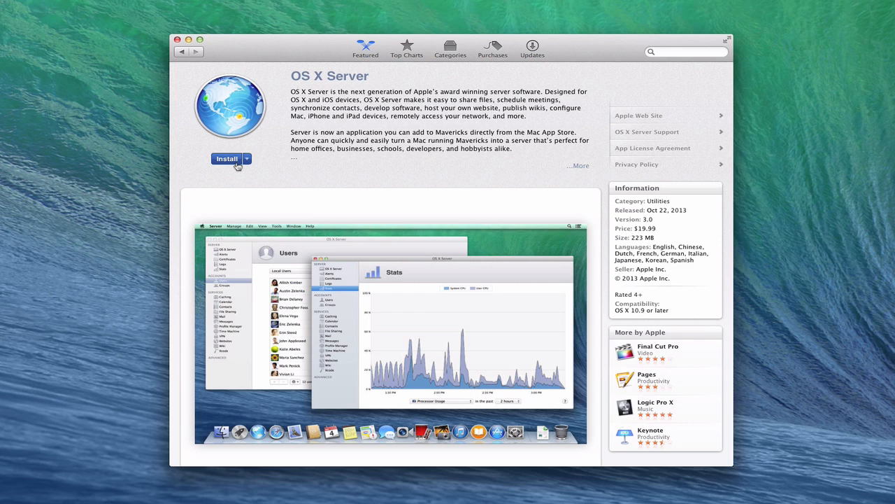
Step: Install OS X Server from the Mac App Store and confirm the installation
{"action": "left_click", "coordinate": [227, 159]}
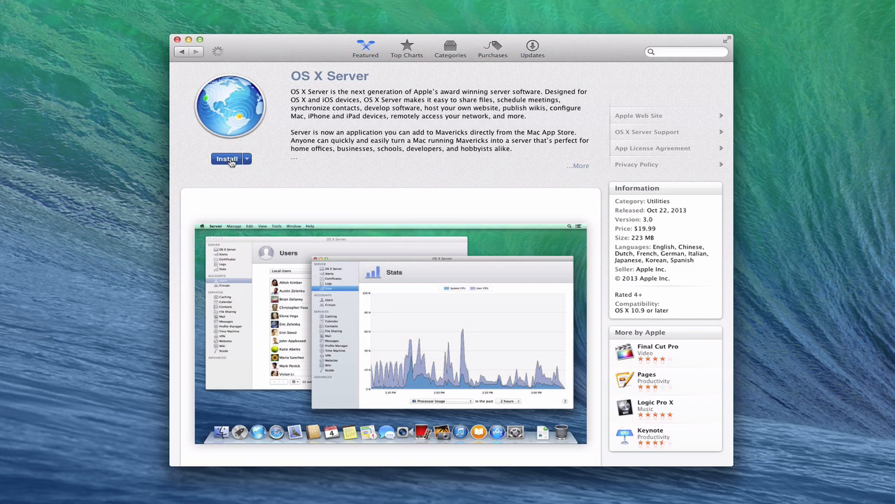
{"action": "left_click", "coordinate": [226, 159]}
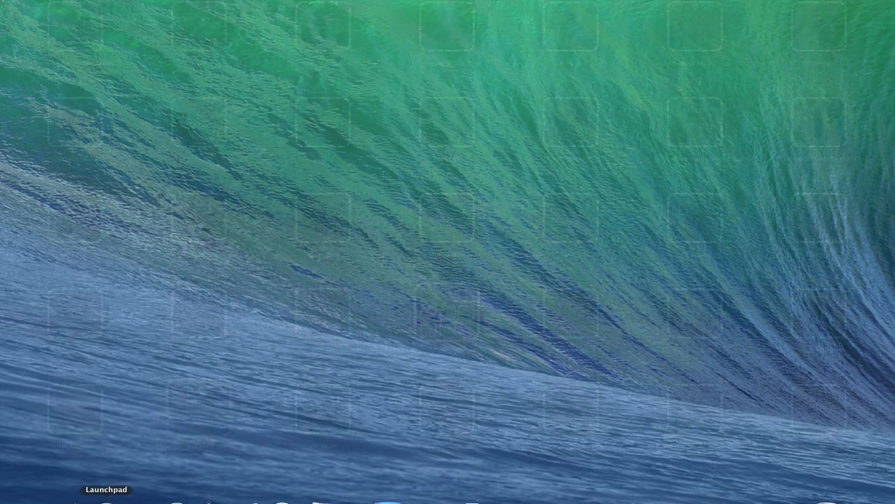
Step: Launch the Server app from Launchpad
{"action": "left_click", "coordinate": [107, 489]}
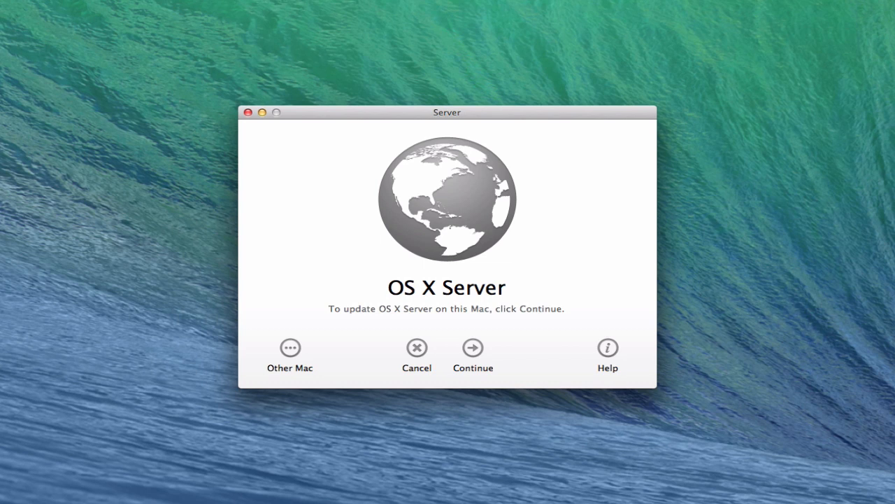
{"action": "mouse_move", "coordinate": [506, 319]}
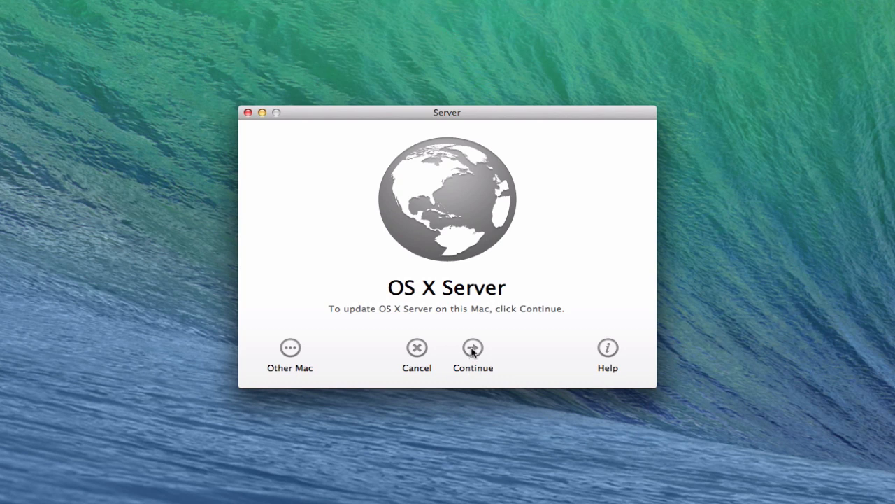
{"action": "mouse_move", "coordinate": [289, 367]}
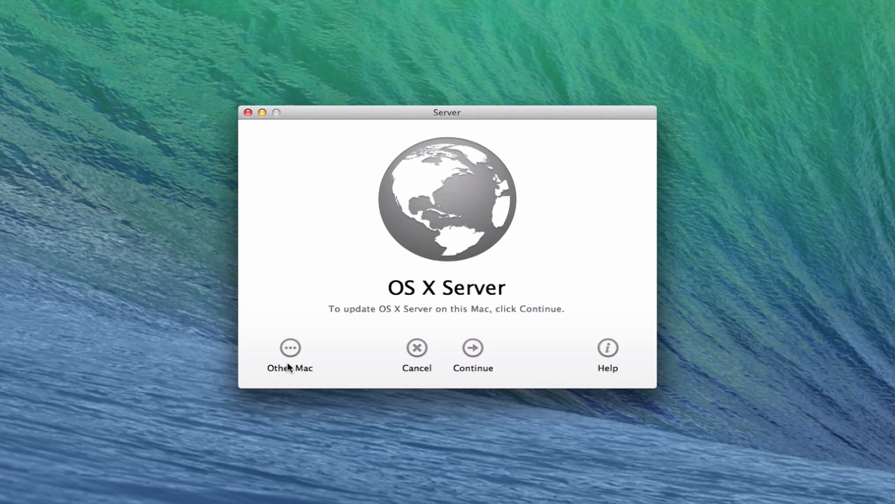
{"action": "mouse_move", "coordinate": [472, 353]}
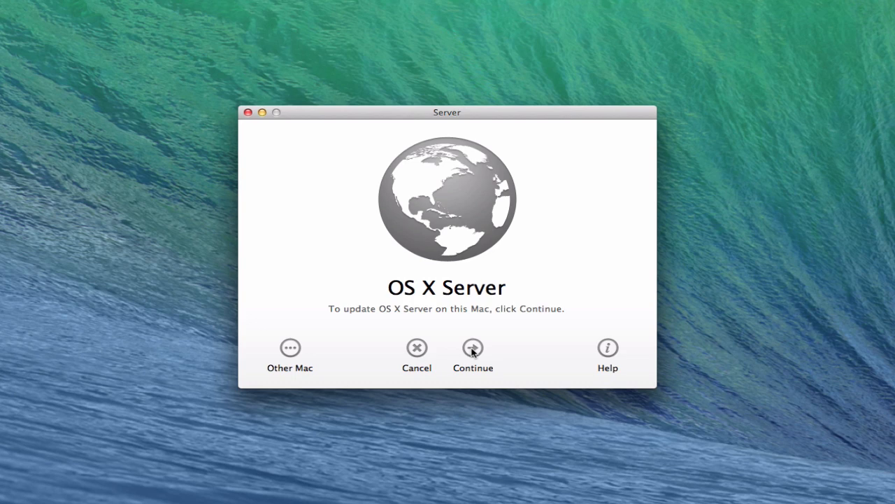
Step: Agree to the OS X Server software license and complete the update
{"action": "left_click", "coordinate": [473, 355]}
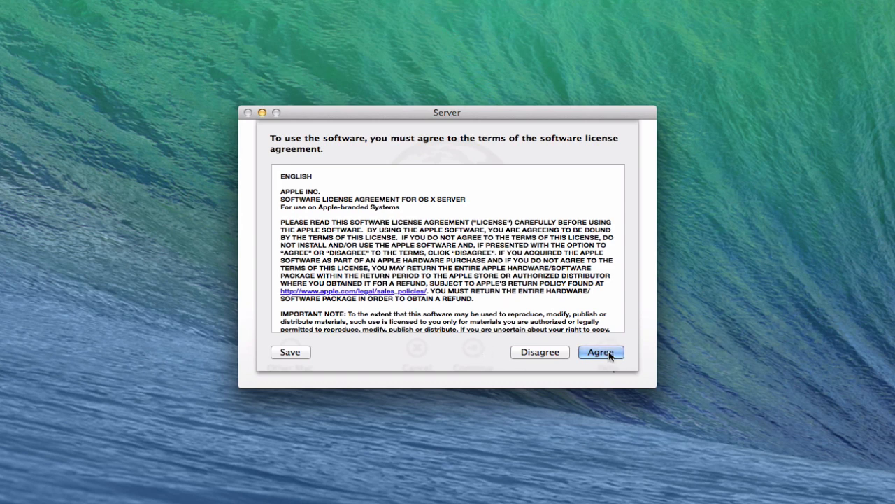
{"action": "left_click", "coordinate": [601, 352]}
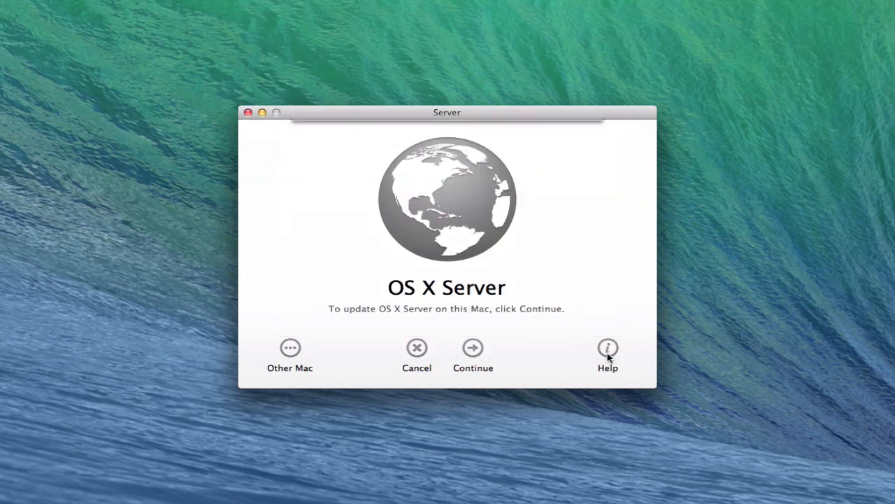
{"action": "left_click", "coordinate": [472, 348]}
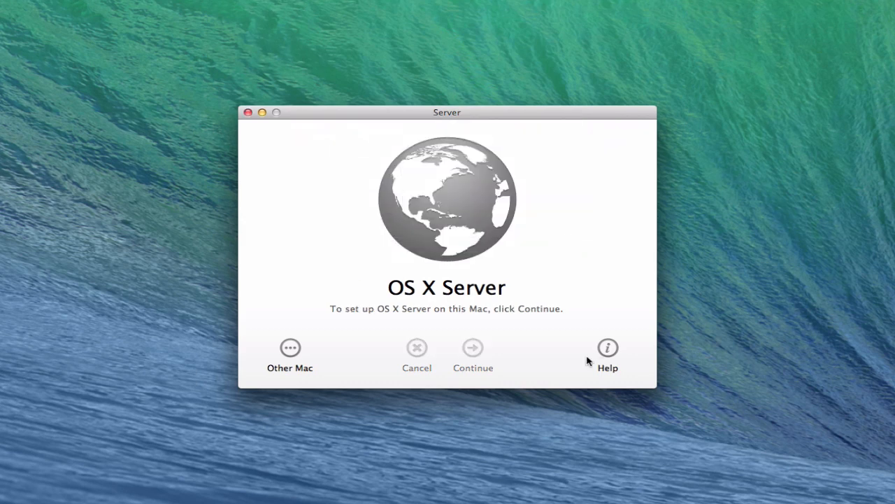
{"action": "left_click", "coordinate": [473, 348]}
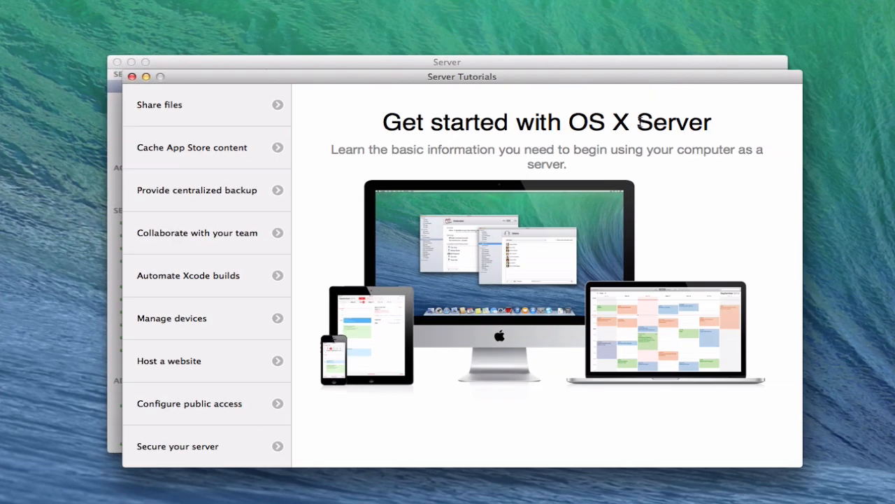
{"action": "mouse_move", "coordinate": [458, 234]}
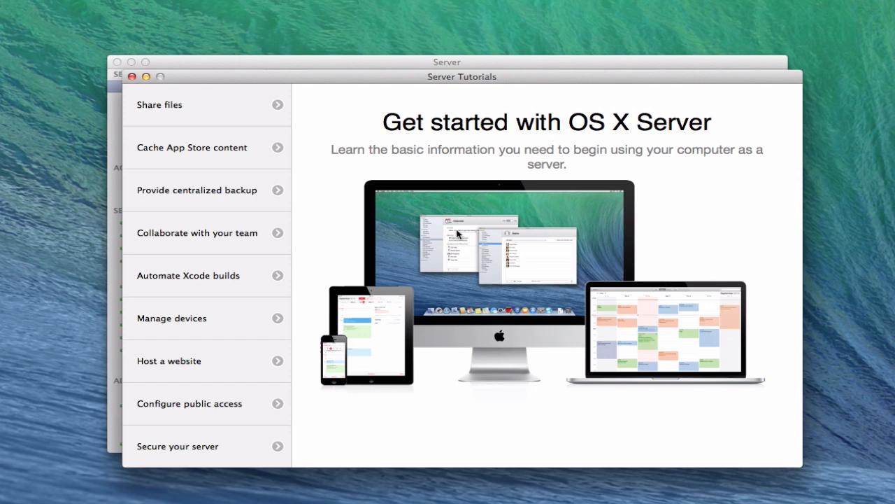
{"action": "mouse_move", "coordinate": [258, 136]}
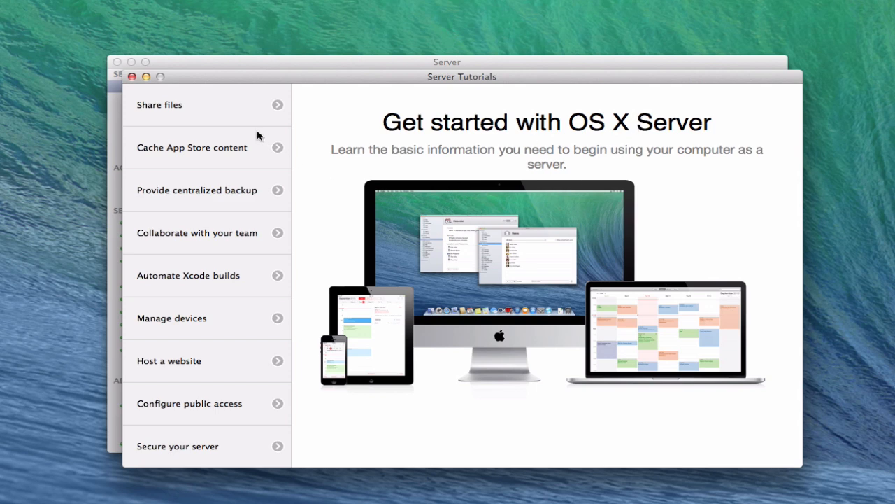
{"action": "mouse_move", "coordinate": [179, 105]}
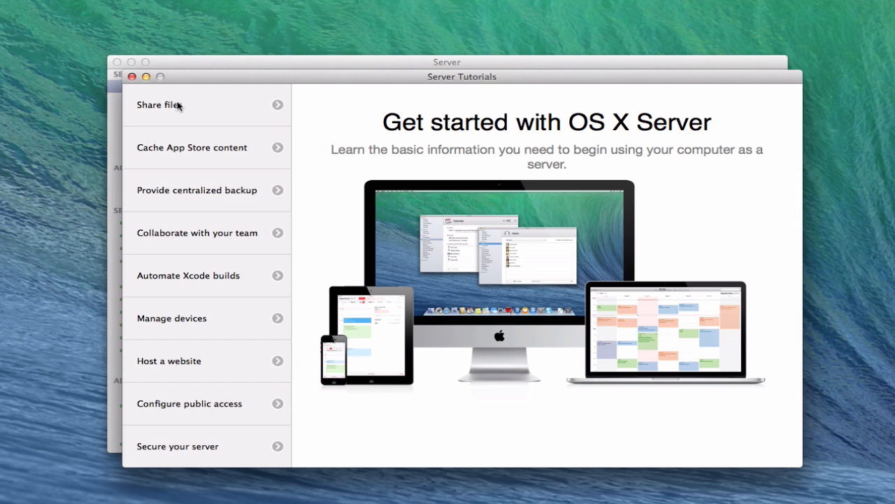
{"action": "mouse_move", "coordinate": [257, 112]}
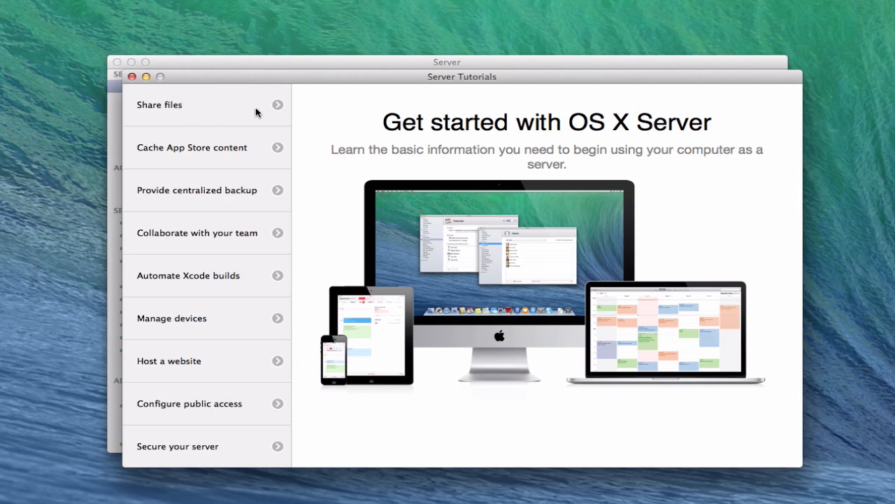
{"action": "mouse_move", "coordinate": [279, 107]}
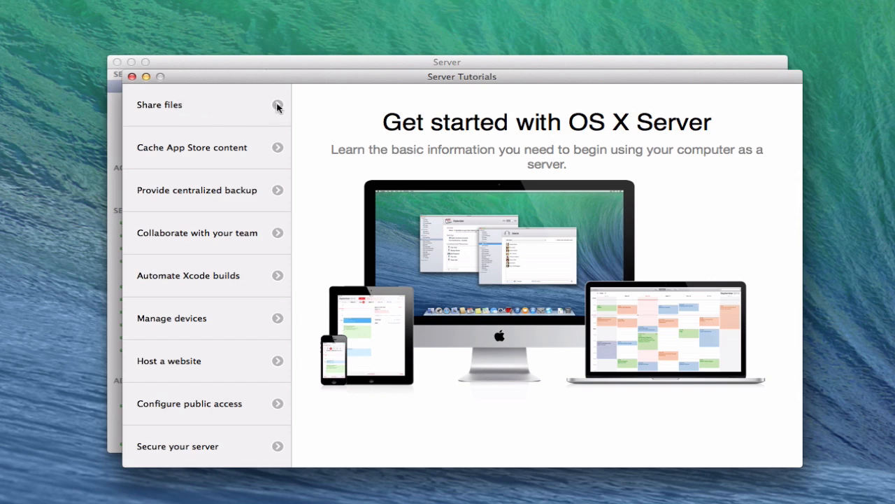
{"action": "left_click", "coordinate": [158, 105]}
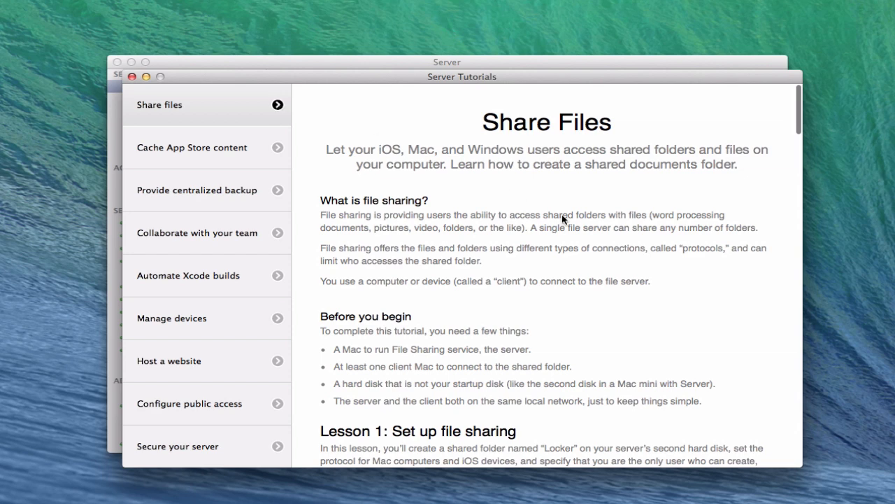
{"action": "scroll", "scroll_direction": "down", "scroll_amount": 3}
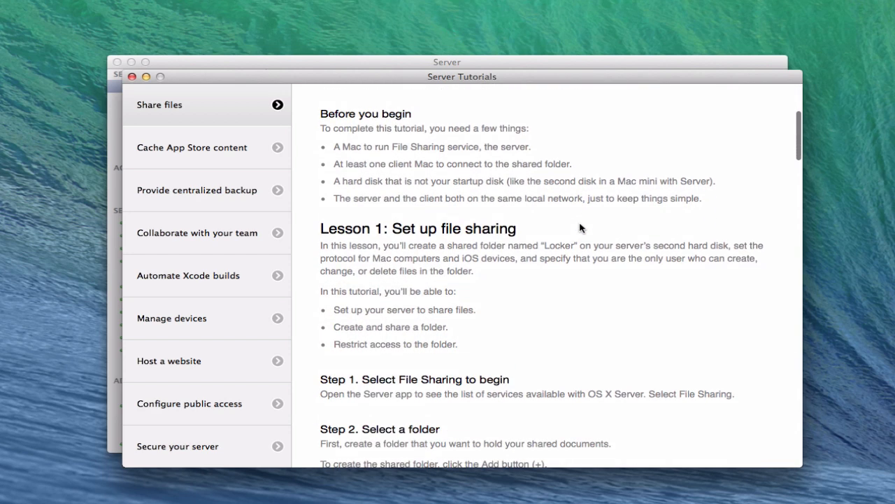
{"action": "scroll", "scroll_direction": "down", "scroll_amount": 3}
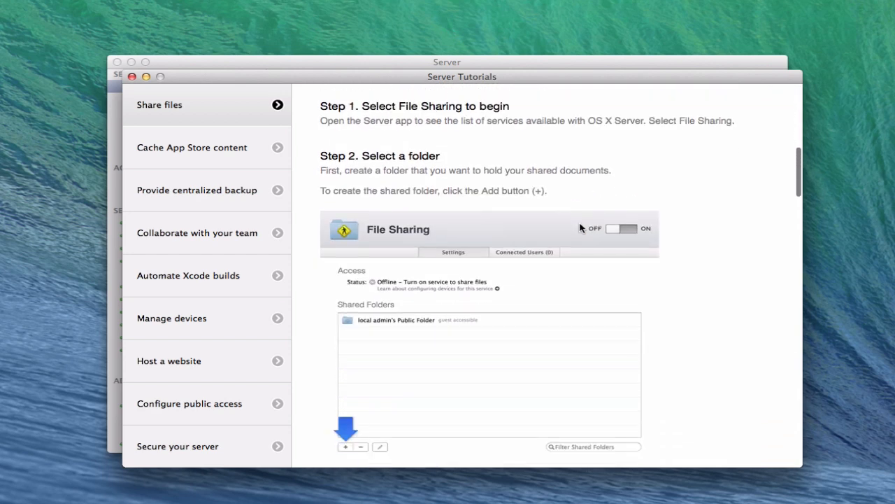
{"action": "scroll", "scroll_direction": "down", "scroll_amount": 3}
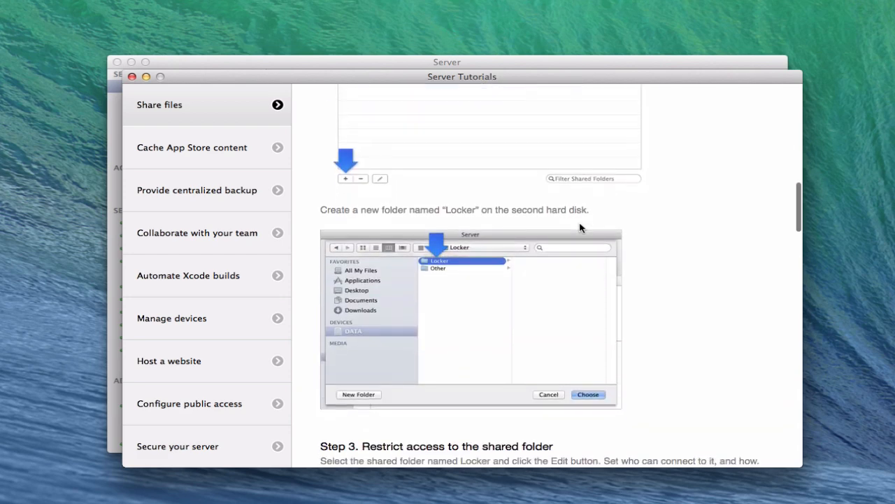
{"action": "scroll", "scroll_direction": "down", "scroll_amount": 3}
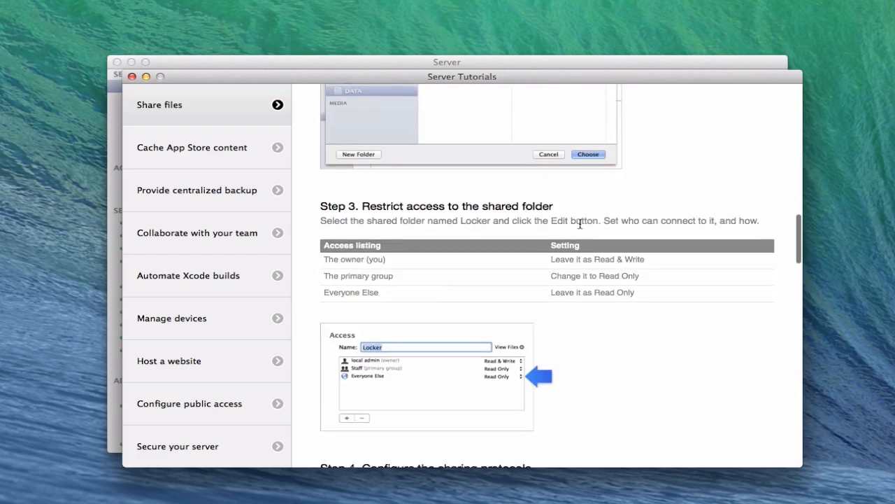
{"action": "scroll", "scroll_direction": "down", "scroll_amount": 3}
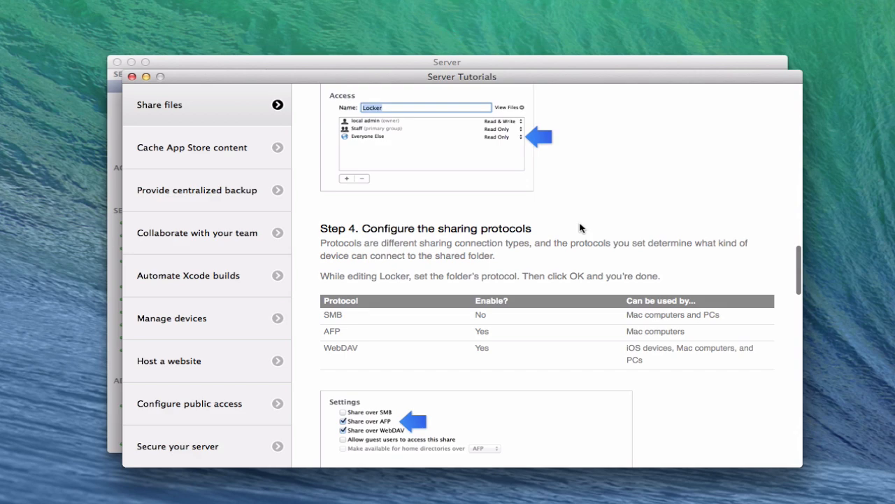
{"action": "scroll", "scroll_direction": "down", "scroll_amount": 3}
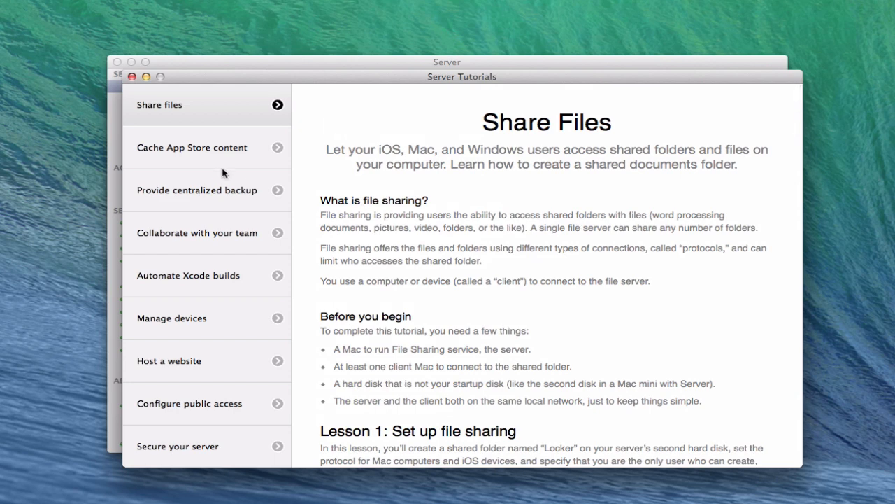
{"action": "mouse_move", "coordinate": [221, 157]}
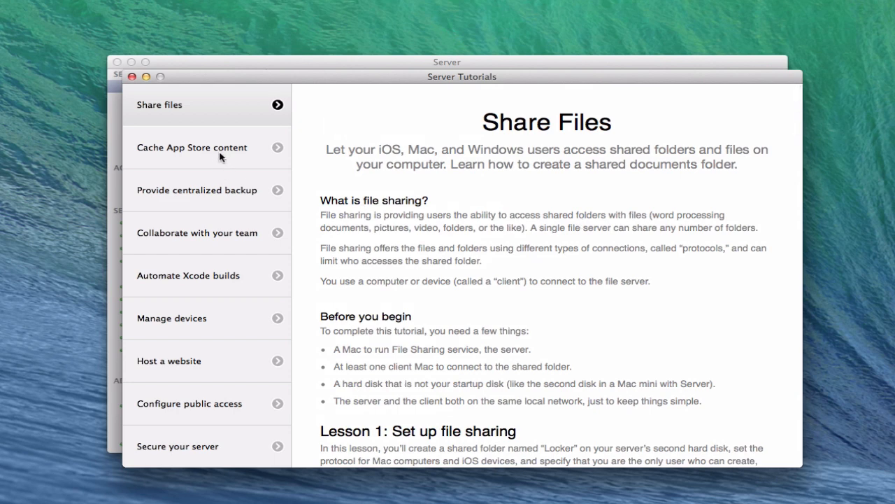
{"action": "mouse_move", "coordinate": [249, 406]}
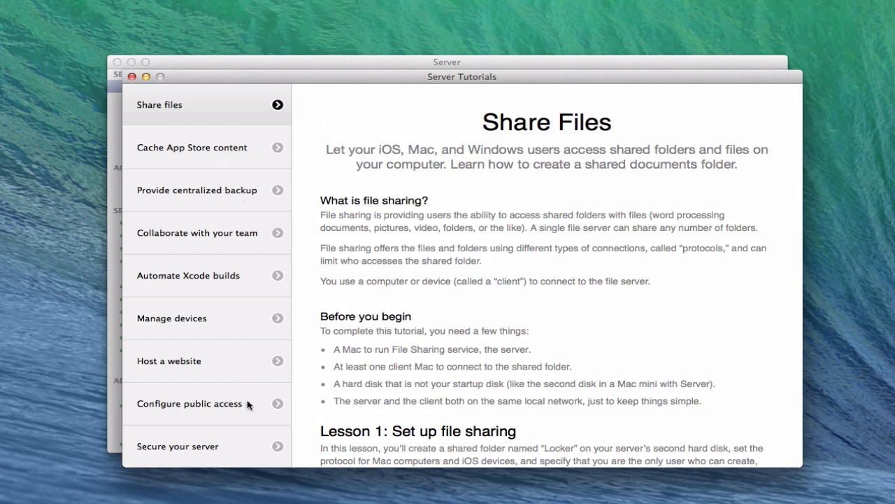
{"action": "mouse_move", "coordinate": [243, 430]}
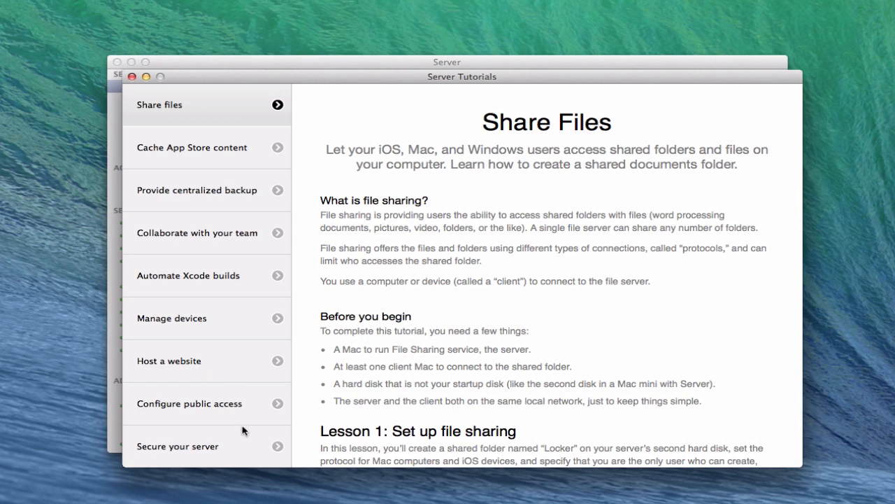
Step: Read the 'Host a website' tutorial down to its Congratulations section
{"action": "left_click", "coordinate": [170, 360]}
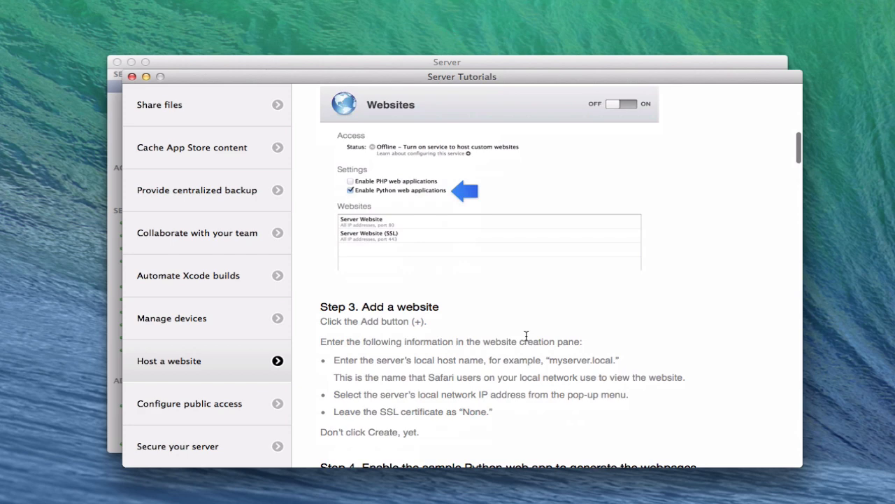
{"action": "scroll", "scroll_direction": "down", "scroll_amount": 3}
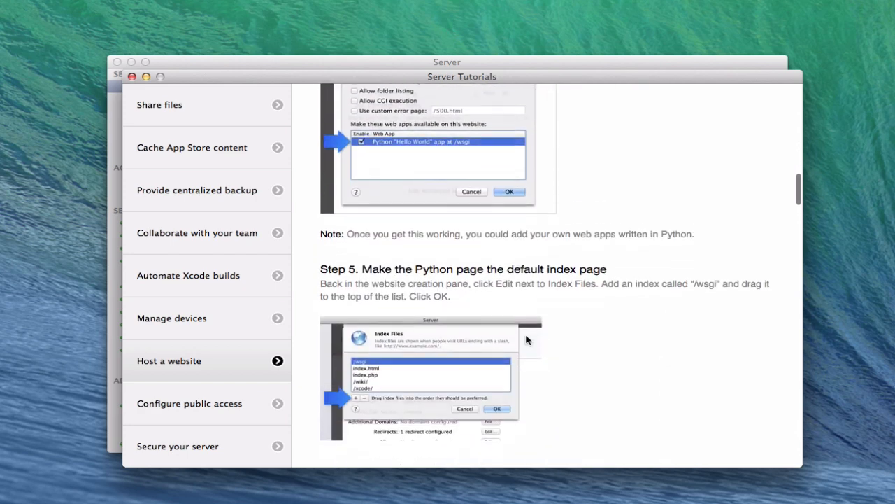
{"action": "scroll", "scroll_direction": "down", "scroll_amount": 3}
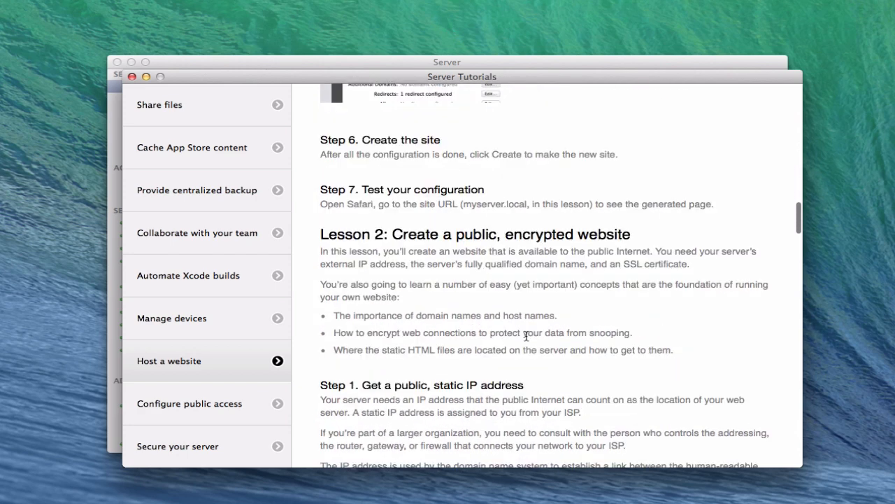
{"action": "scroll", "scroll_direction": "down", "scroll_amount": 3}
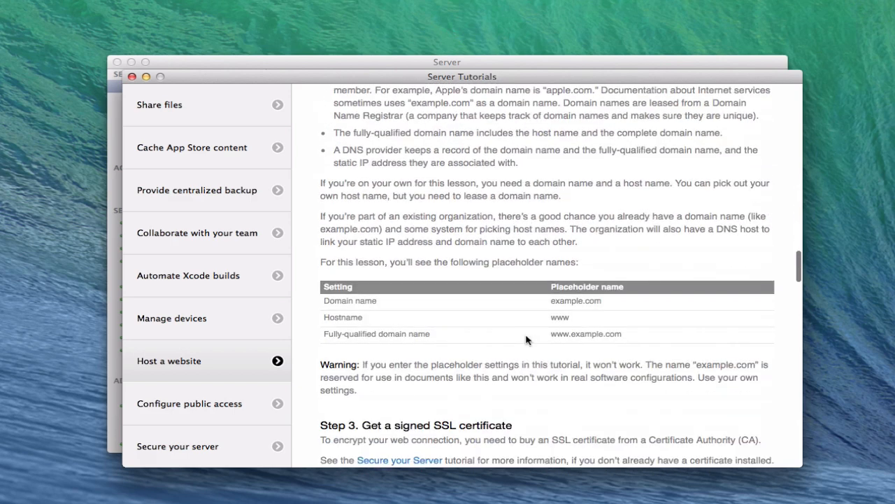
{"action": "scroll", "scroll_direction": "down", "scroll_amount": 3}
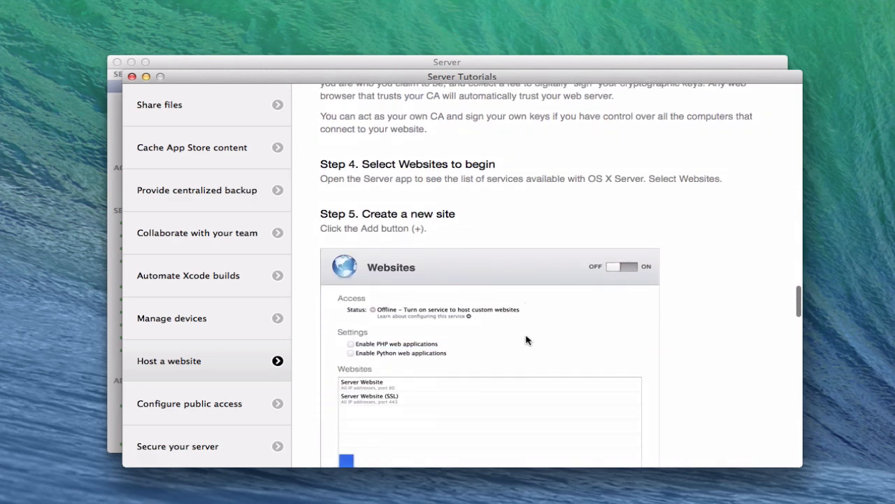
{"action": "scroll", "scroll_direction": "down", "scroll_amount": 3}
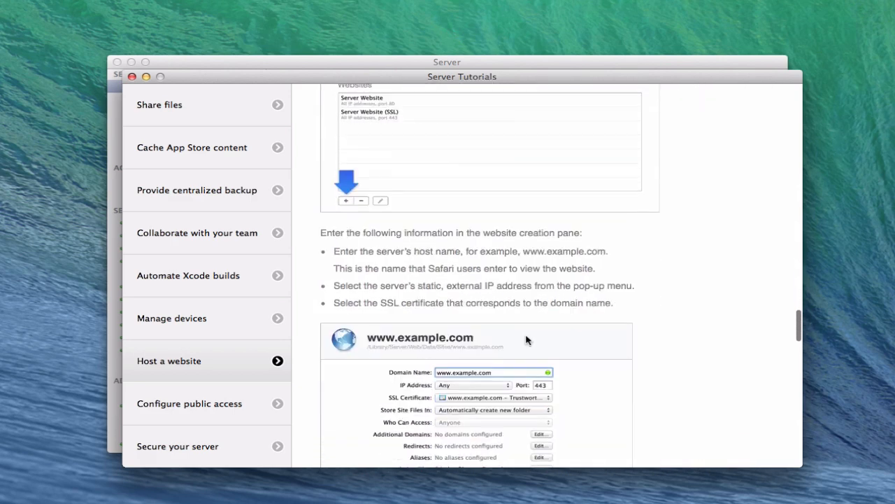
{"action": "scroll", "scroll_direction": "down", "scroll_amount": 3}
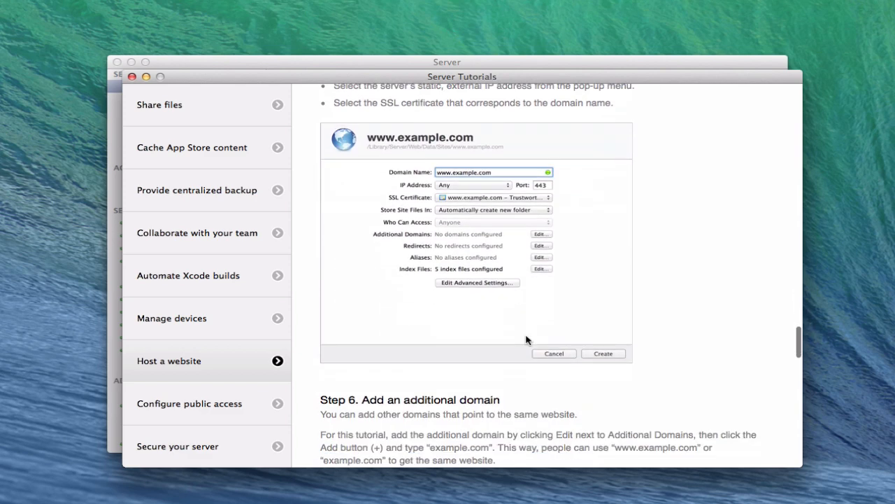
{"action": "scroll", "scroll_direction": "down", "scroll_amount": 3}
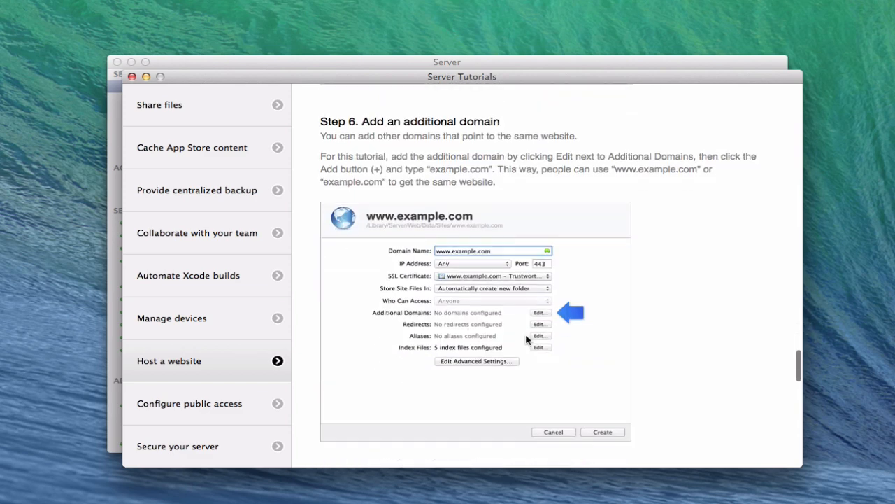
{"action": "scroll", "scroll_direction": "down", "scroll_amount": 3}
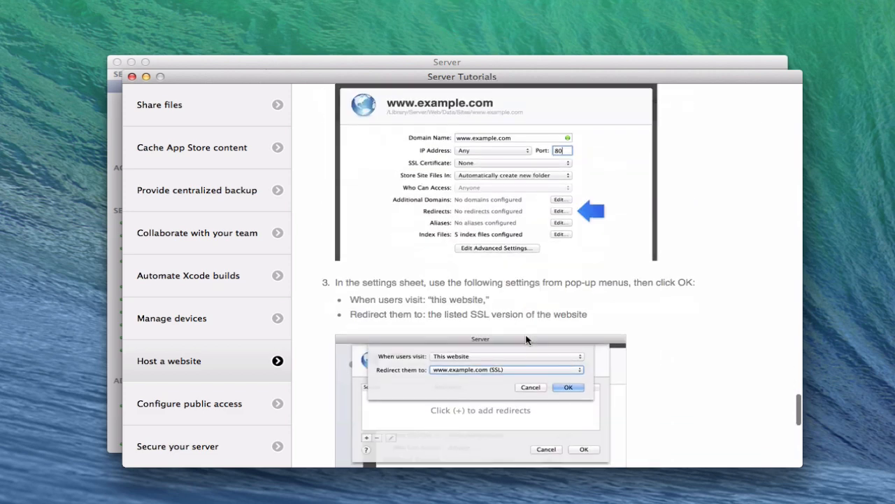
{"action": "scroll", "scroll_direction": "down", "scroll_amount": 3}
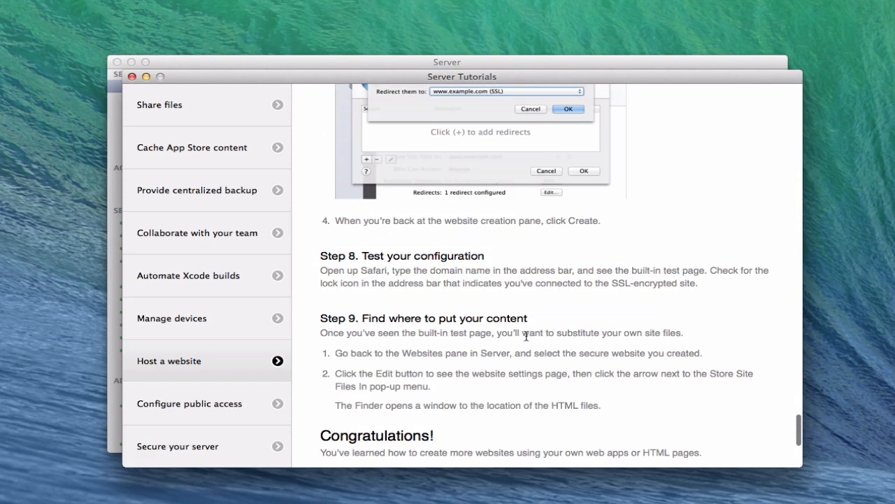
{"action": "scroll", "scroll_direction": "down", "scroll_amount": 3}
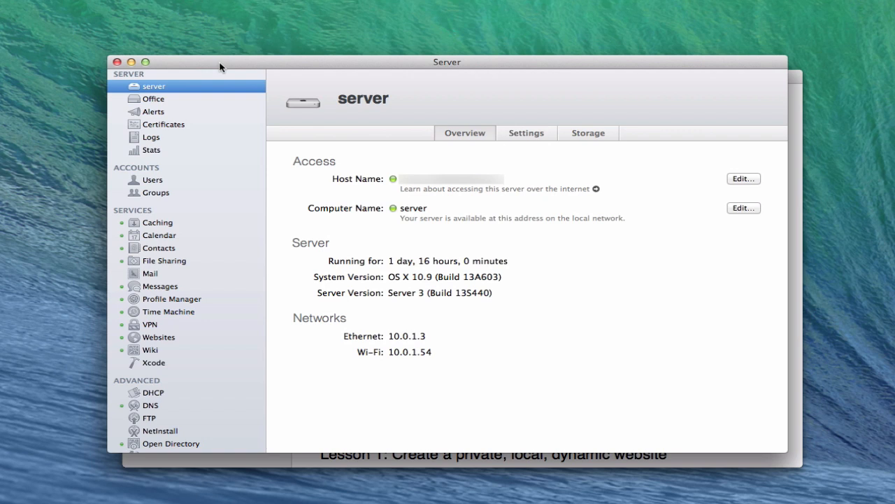
{"action": "mouse_move", "coordinate": [301, 173]}
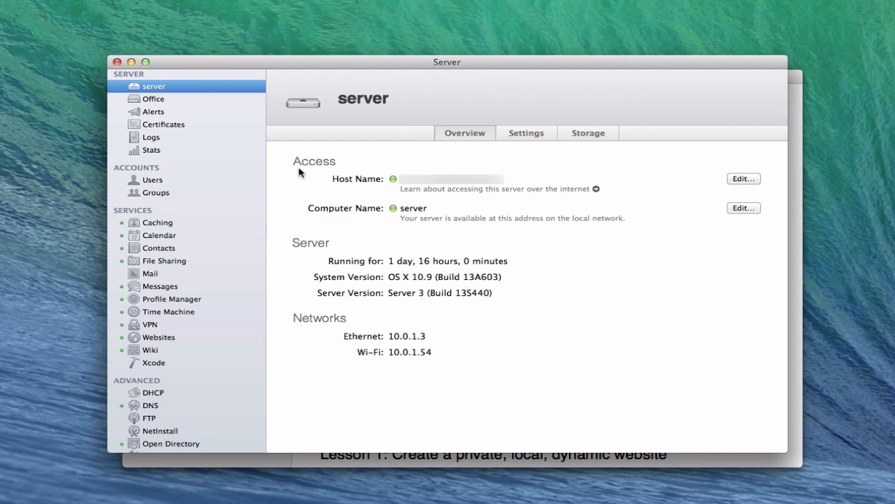
{"action": "mouse_move", "coordinate": [359, 173]}
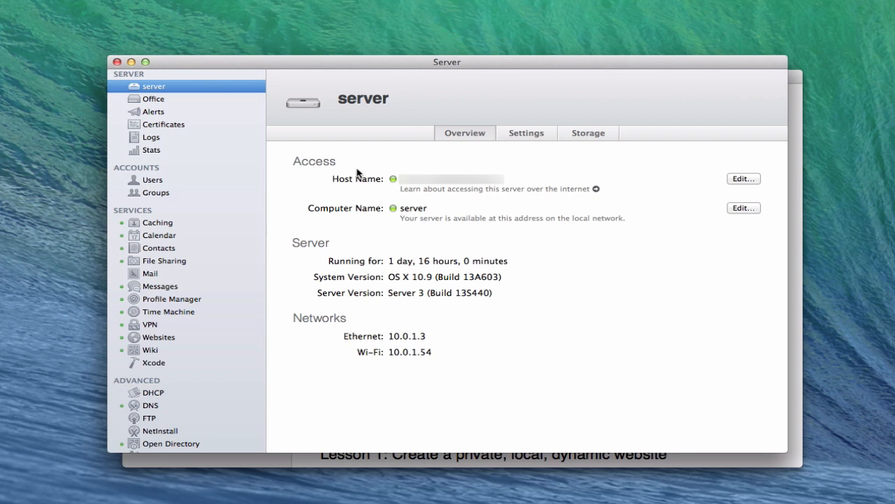
{"action": "mouse_move", "coordinate": [174, 114]}
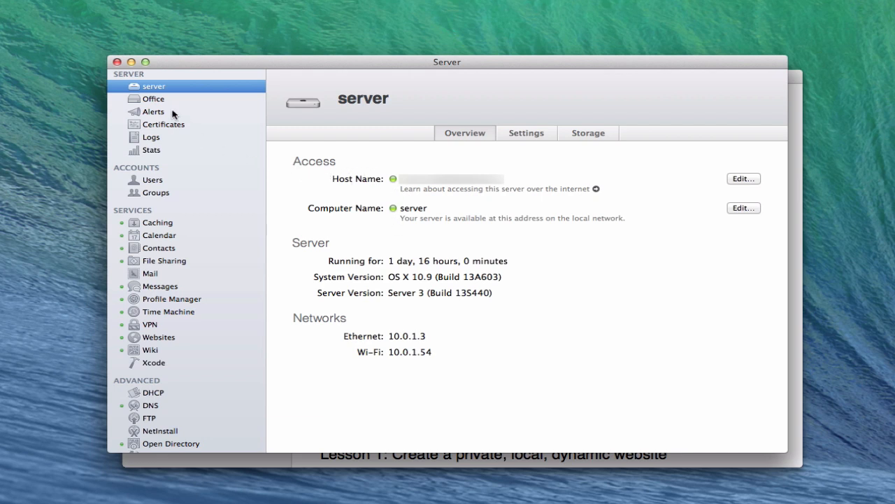
{"action": "mouse_move", "coordinate": [165, 368]}
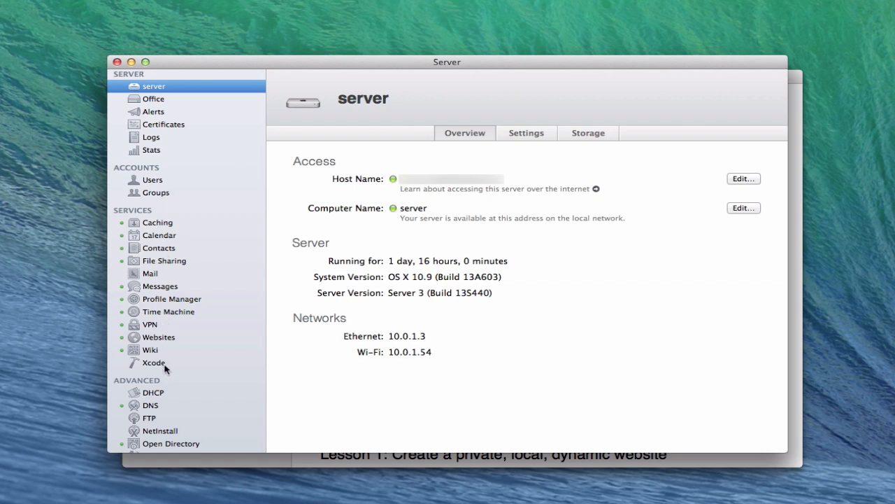
{"action": "mouse_move", "coordinate": [174, 370]}
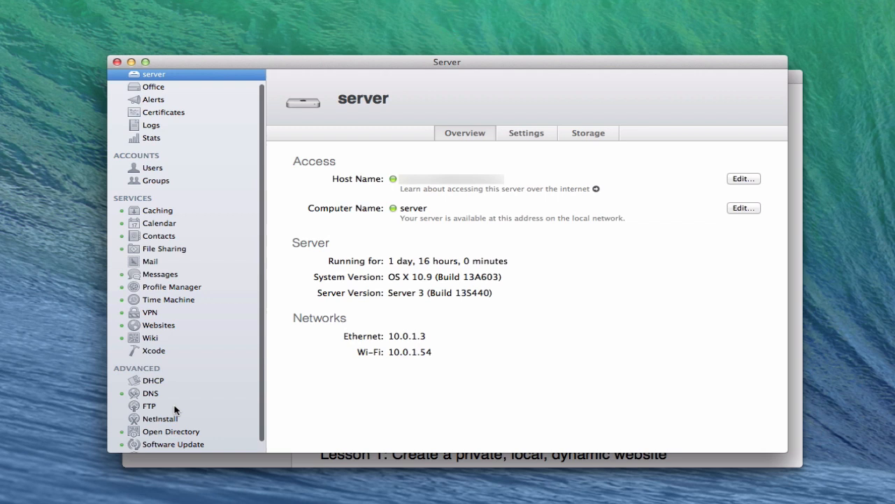
Step: Scroll the sidebar through the list of services and advanced services
{"action": "scroll", "scroll_direction": "down", "scroll_amount": 3}
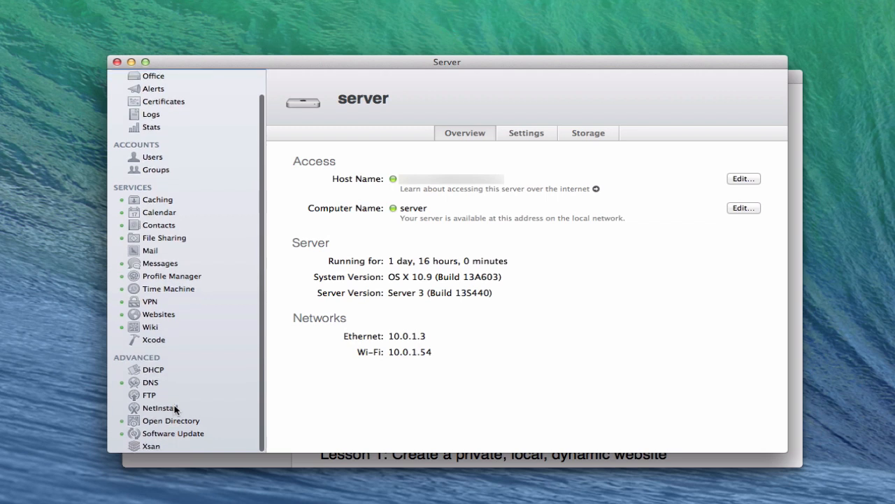